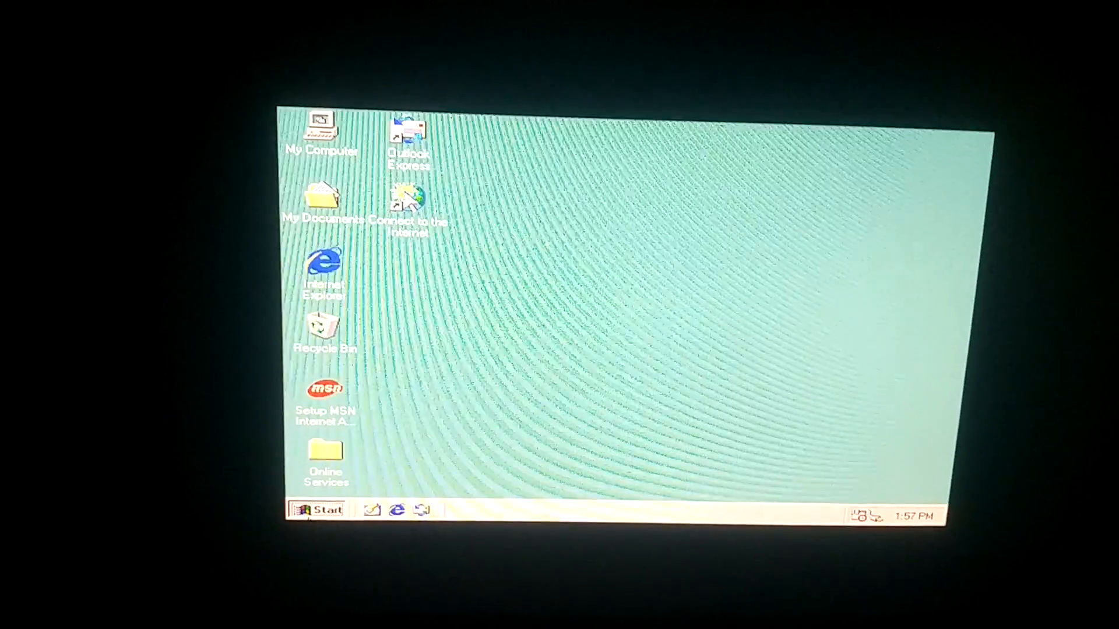
Browse My Computer, then run a version-check command and dismiss the Windows 98 version notice
{"action": "left_click", "coordinate": [318, 509]}
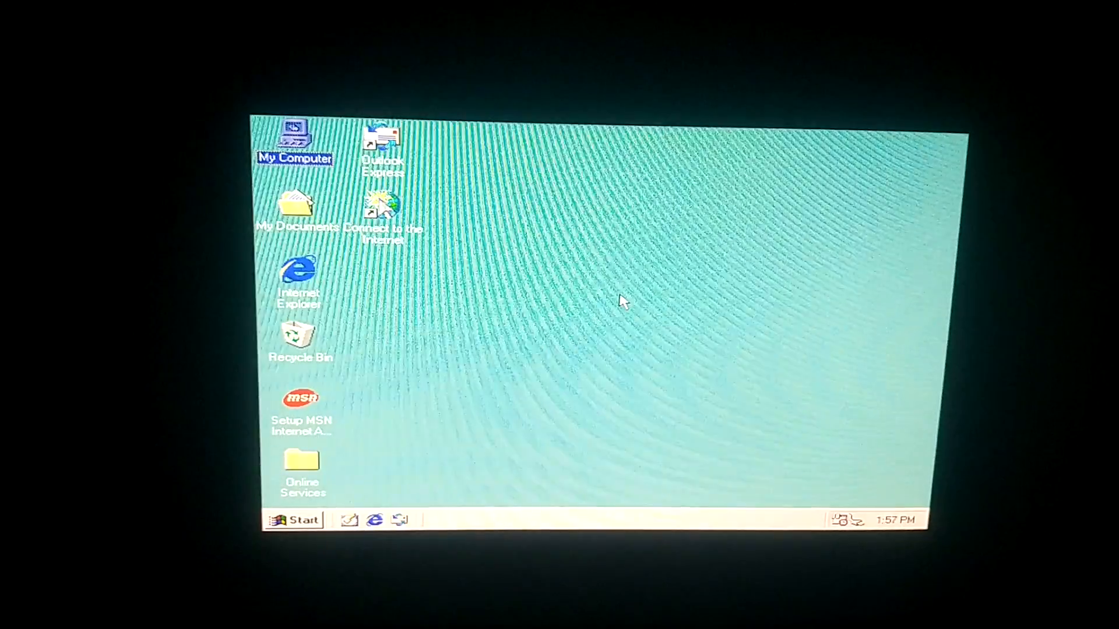
{"action": "double_click", "coordinate": [294, 139]}
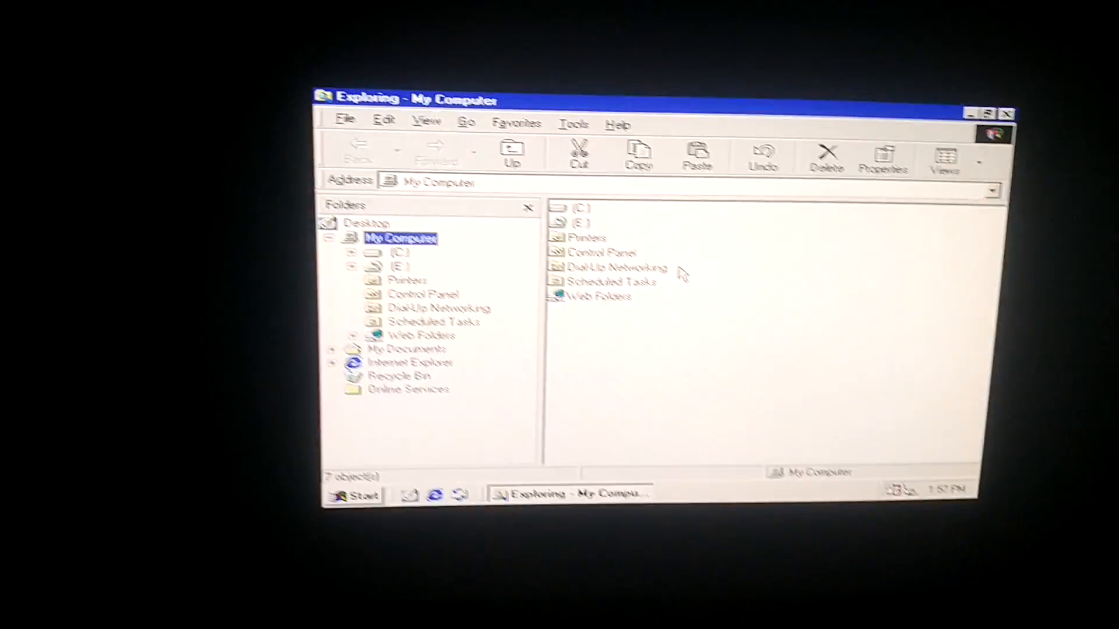
{"action": "left_click", "coordinate": [1007, 114]}
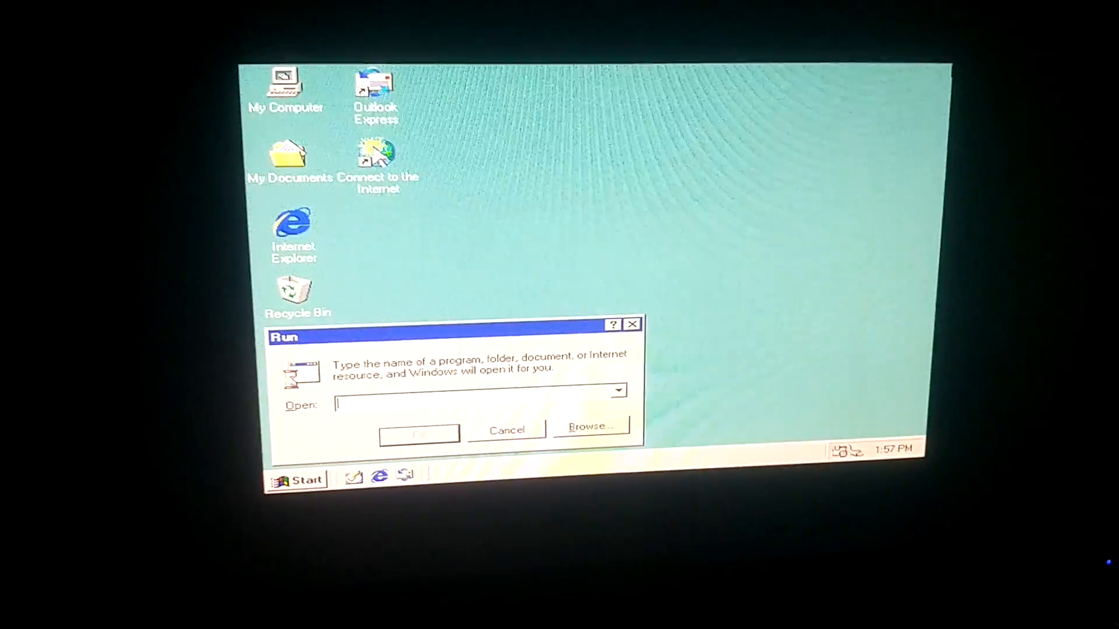
{"action": "type", "text": "w"}
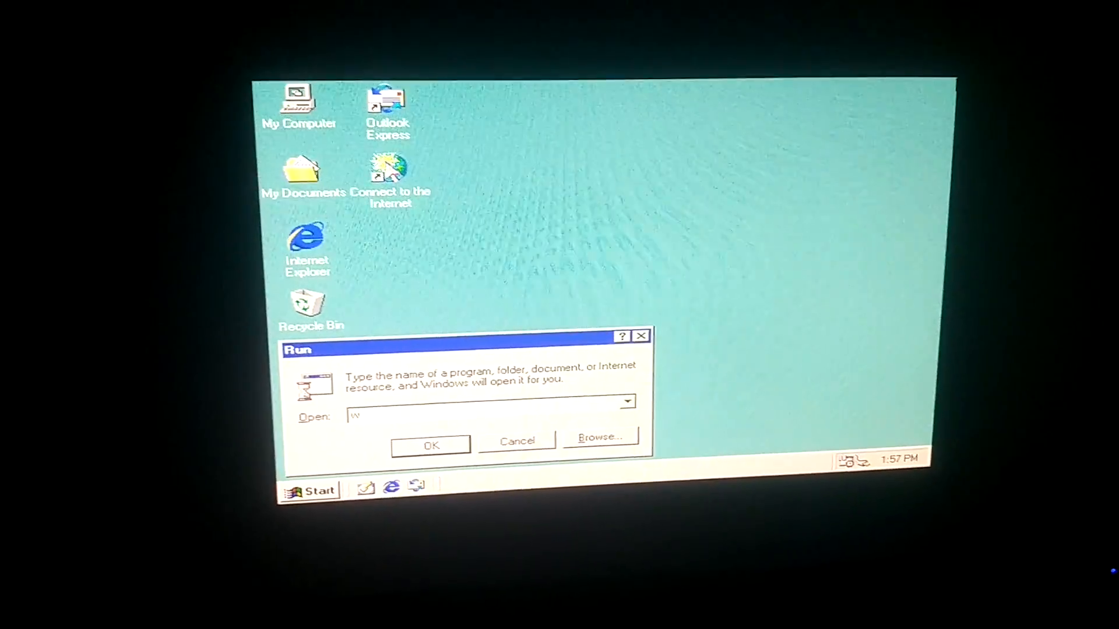
{"action": "type", "text": "mv"}
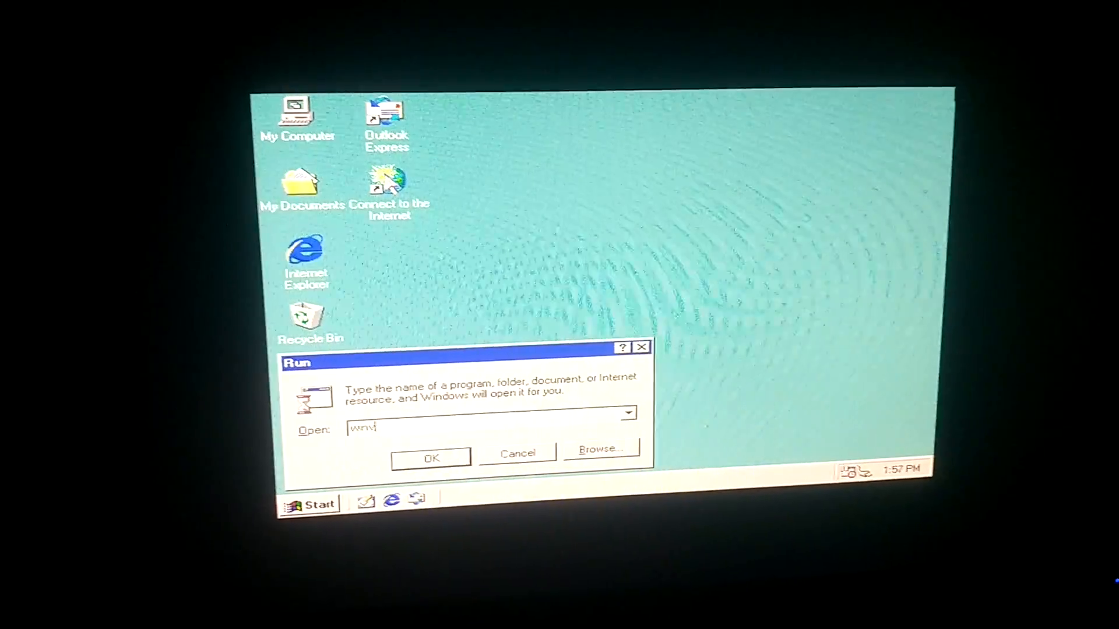
{"action": "type", "text": "er"}
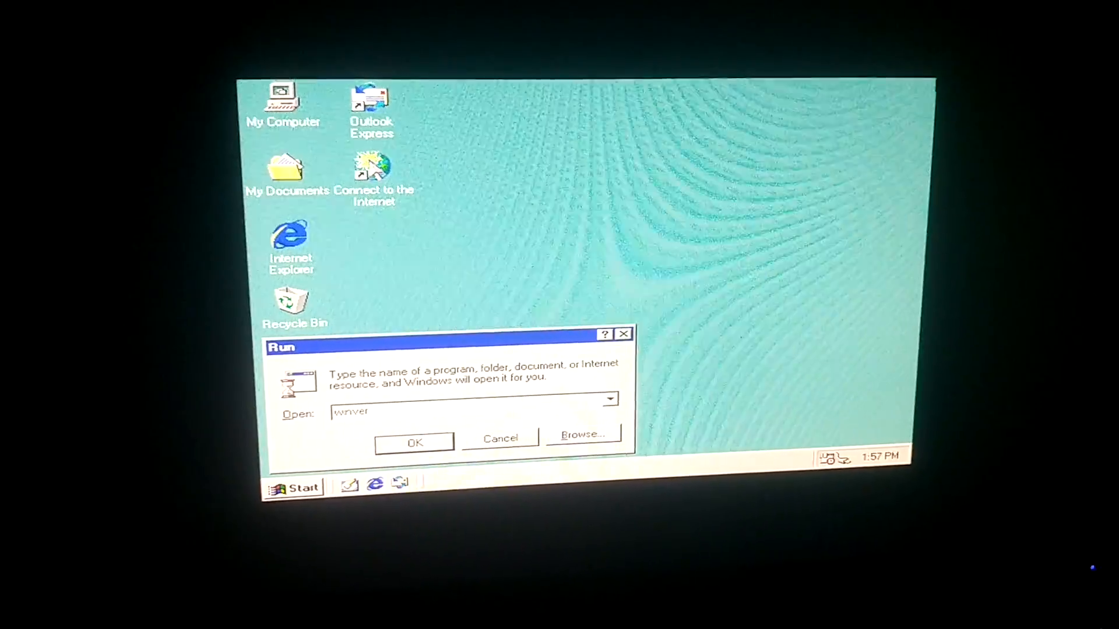
{"action": "left_click", "coordinate": [413, 442]}
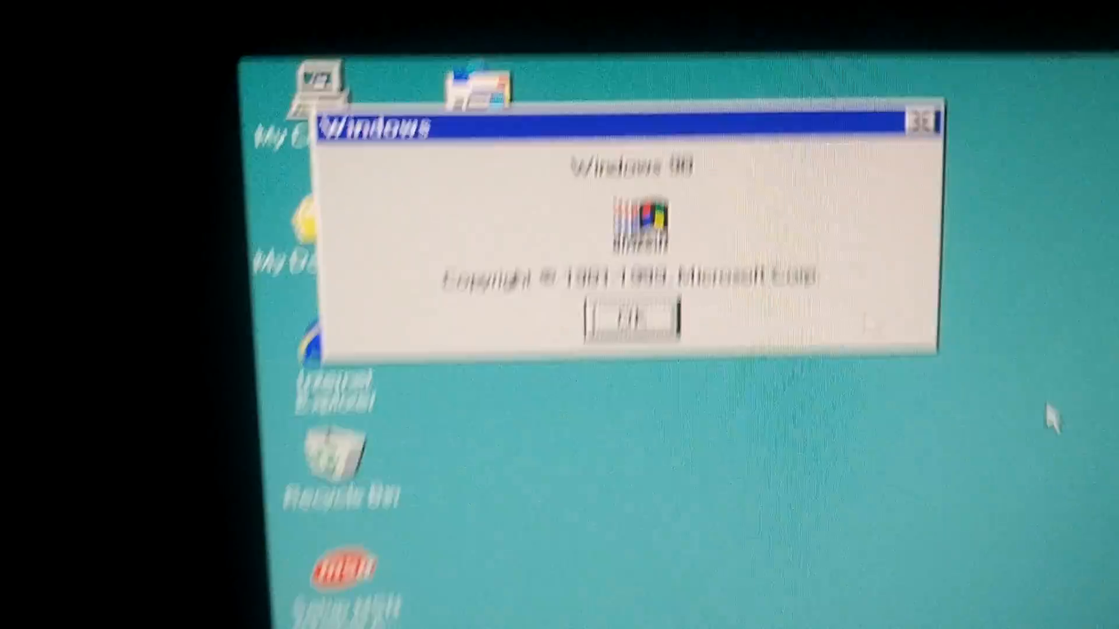
{"action": "left_click", "coordinate": [630, 317]}
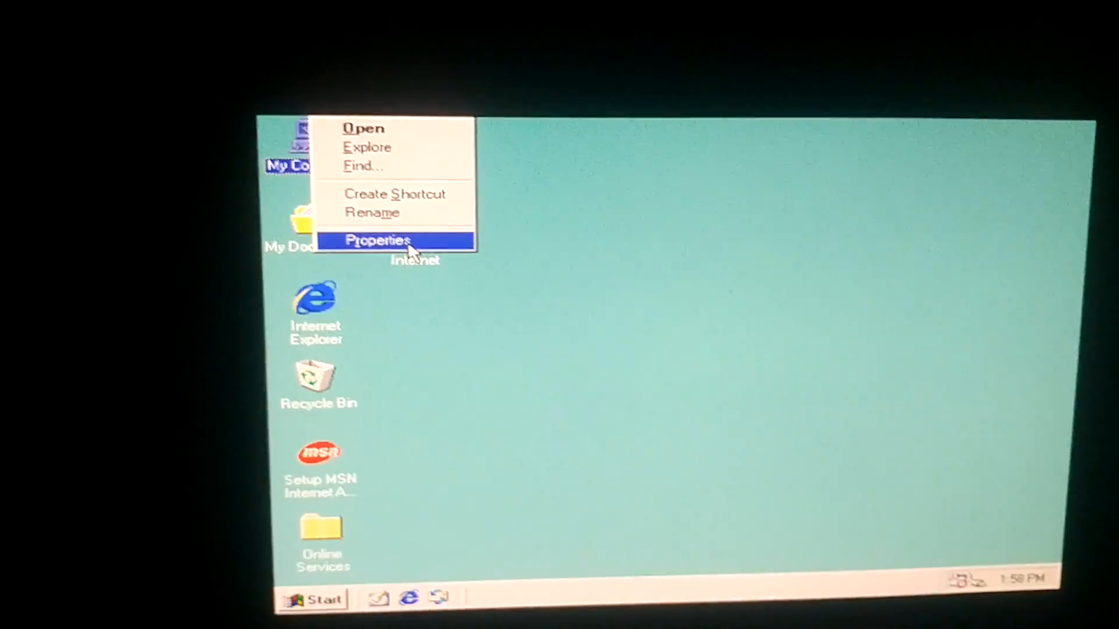
View My Computer's System Properties confirming Windows 98 Second Edition 4.10.2222 A
{"action": "left_click", "coordinate": [377, 240]}
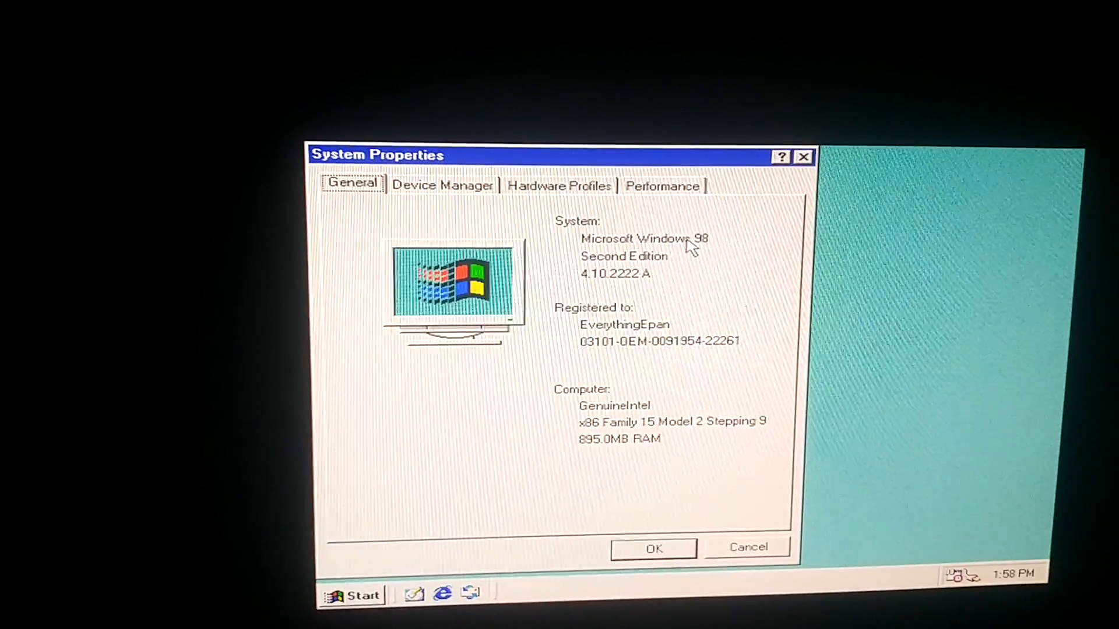
{"action": "left_click", "coordinate": [651, 548]}
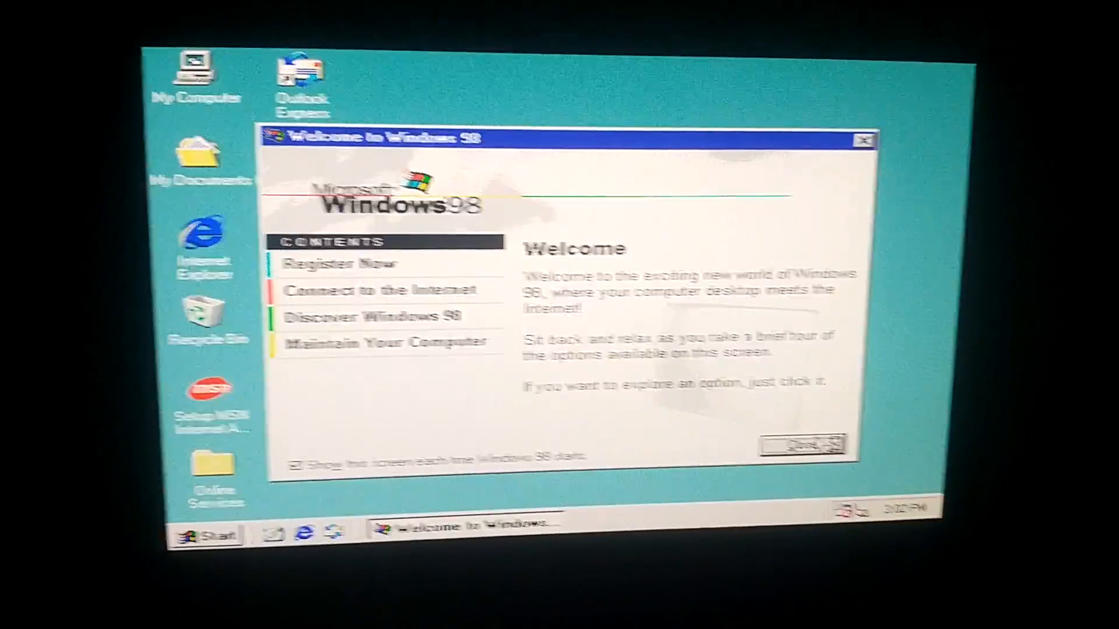
Close the Welcome to Windows 98 screen so the NT CD autorun prompt appears
{"action": "left_click", "coordinate": [864, 139]}
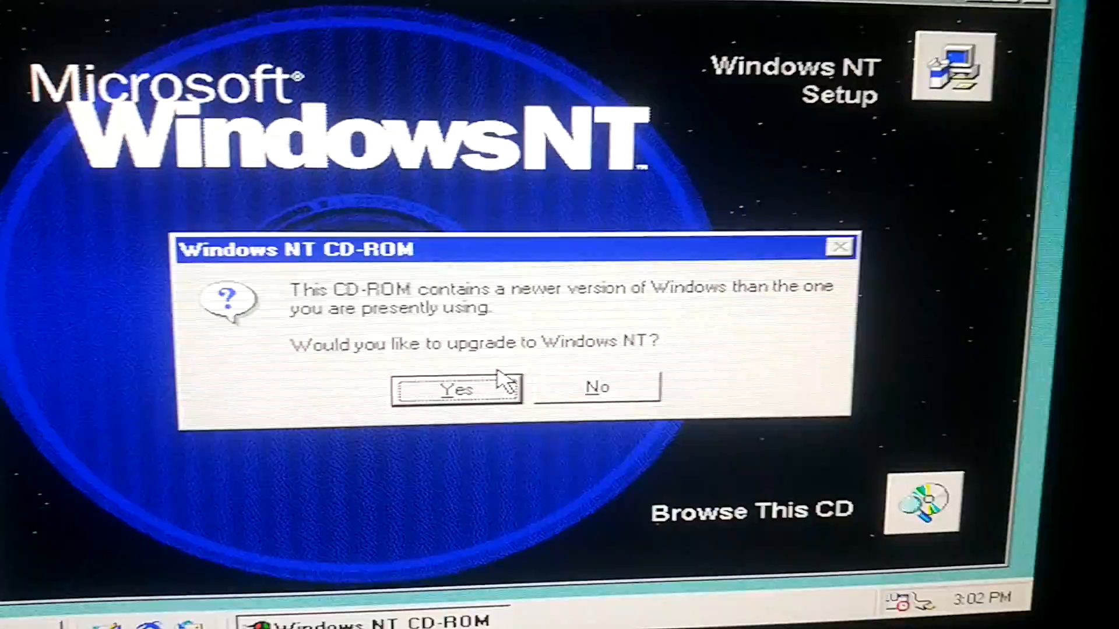
Agree to upgrade to Windows NT, keep Upgrade selected and accept the license agreement
{"action": "left_click", "coordinate": [597, 387]}
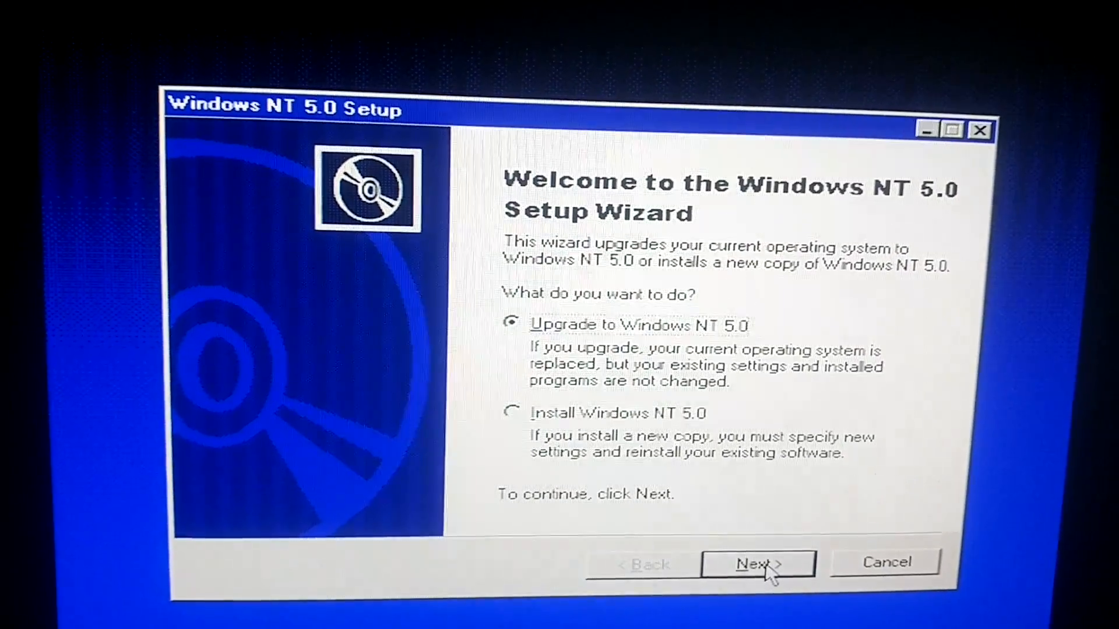
{"action": "left_click", "coordinate": [758, 563]}
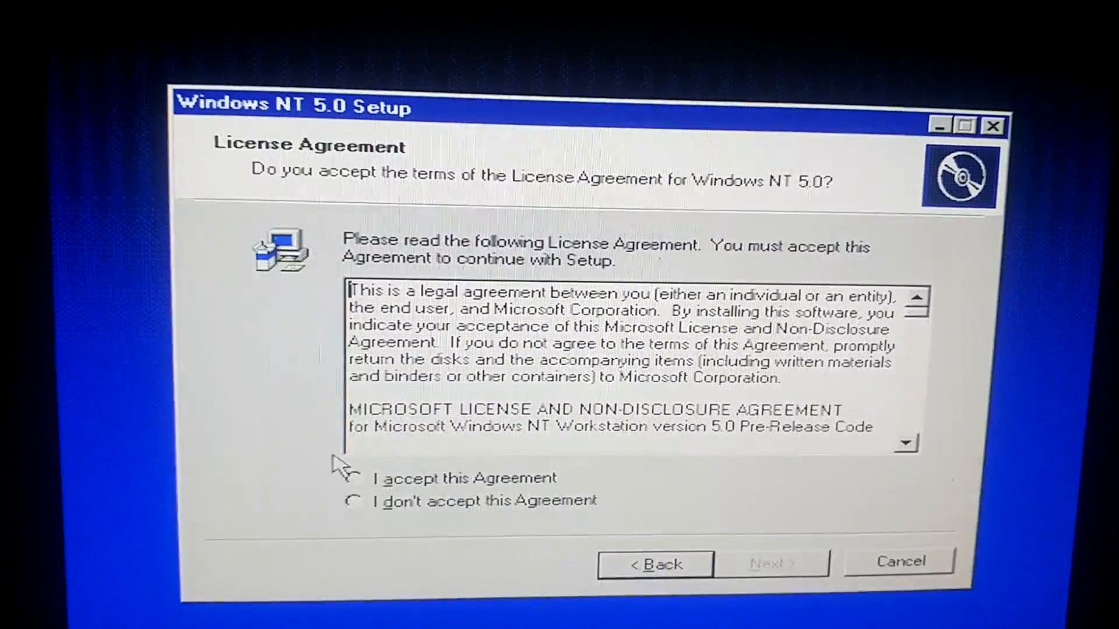
{"action": "left_click", "coordinate": [354, 478]}
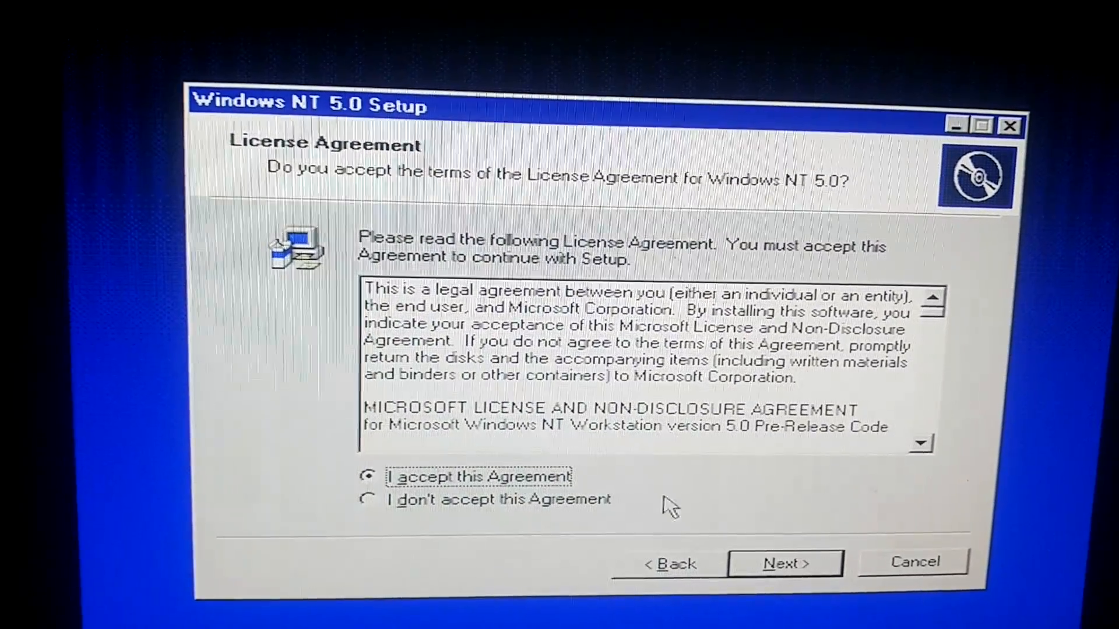
{"action": "left_click", "coordinate": [785, 563]}
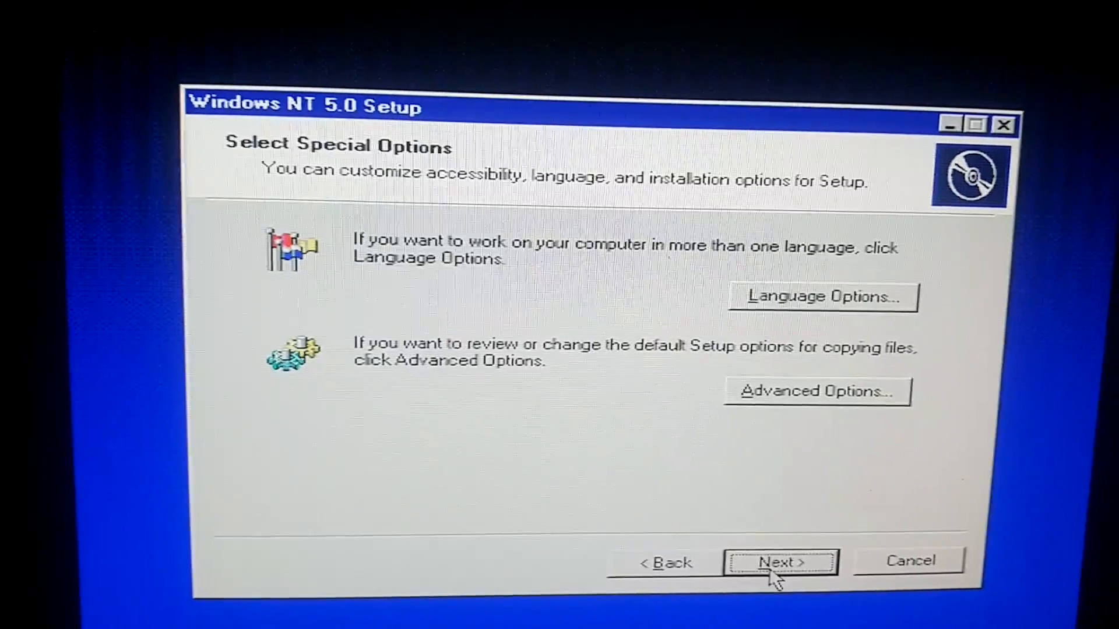
{"action": "left_click", "coordinate": [781, 562]}
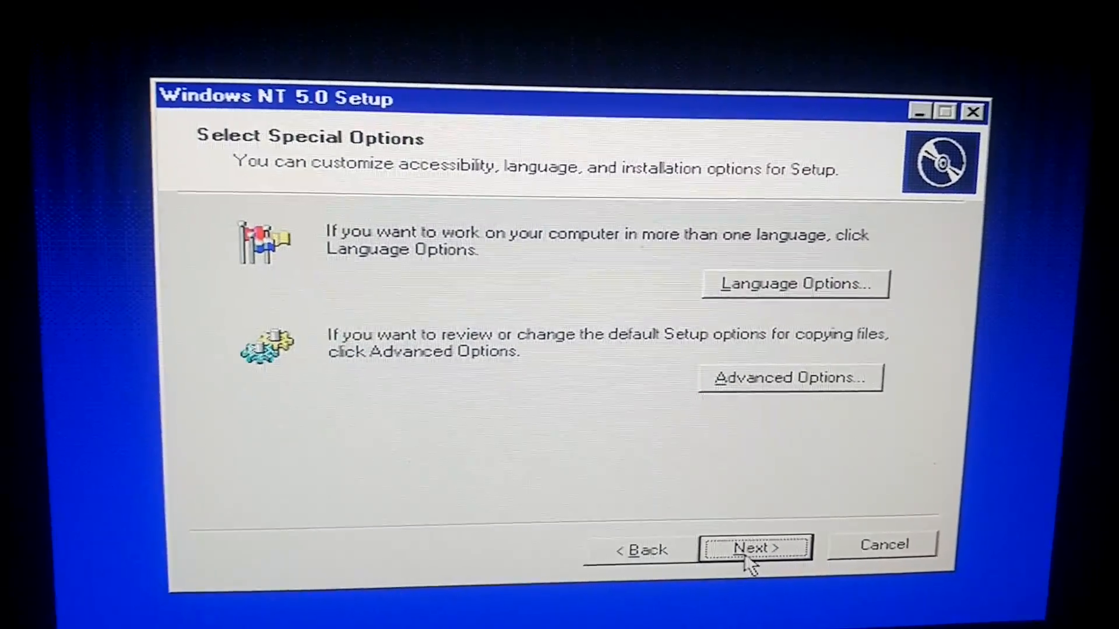
Keep No for upgrade packs and NTFS conversion, then dismiss the DirectX 8.0 warning
{"action": "left_click", "coordinate": [755, 548]}
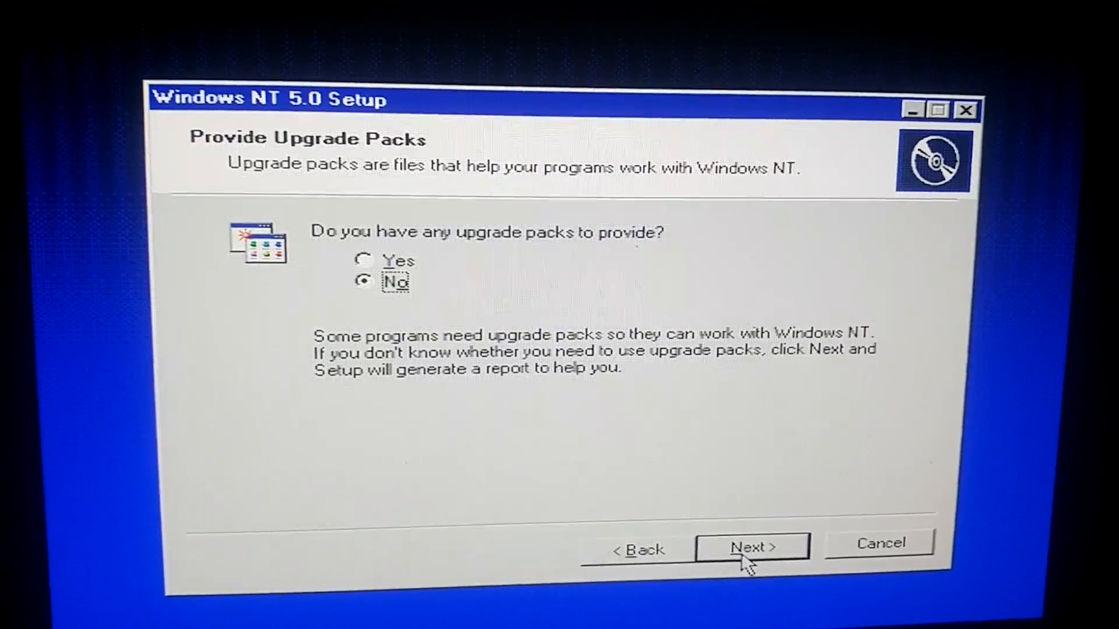
{"action": "left_click", "coordinate": [750, 547]}
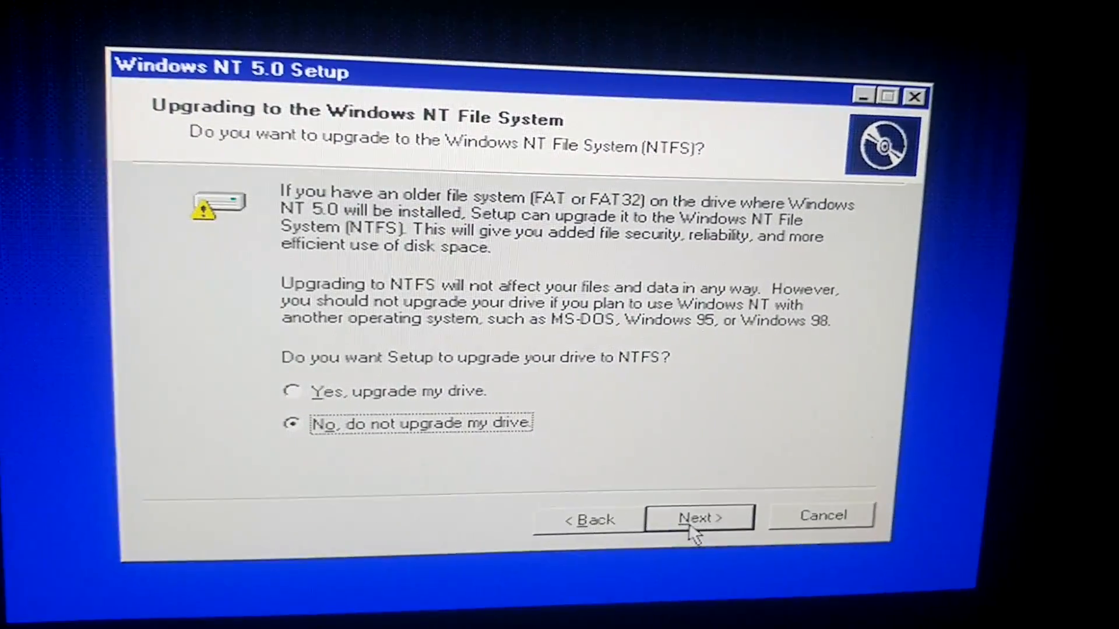
{"action": "left_click", "coordinate": [698, 517]}
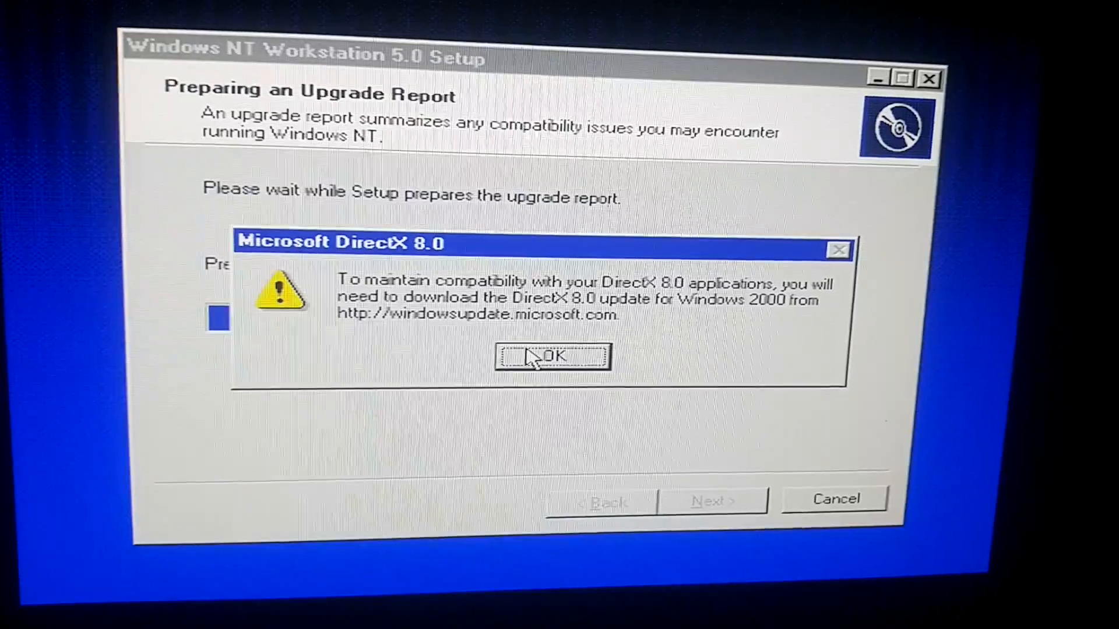
{"action": "left_click", "coordinate": [553, 357]}
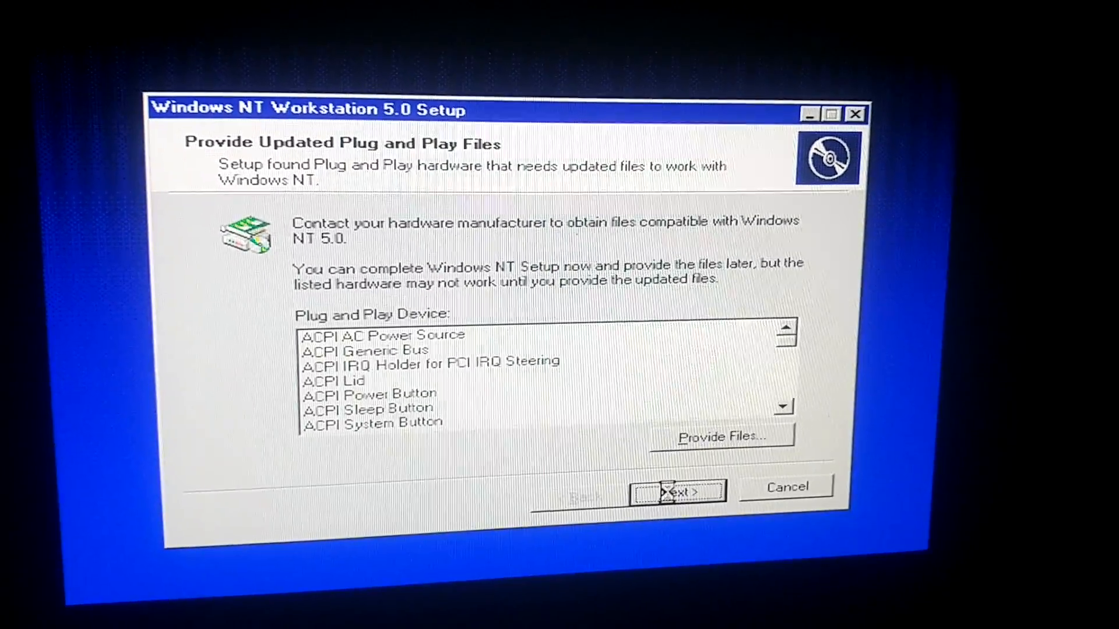
Skip the Provide Updated Plug and Play Files page to reach the upgrade report
{"action": "left_click", "coordinate": [676, 492]}
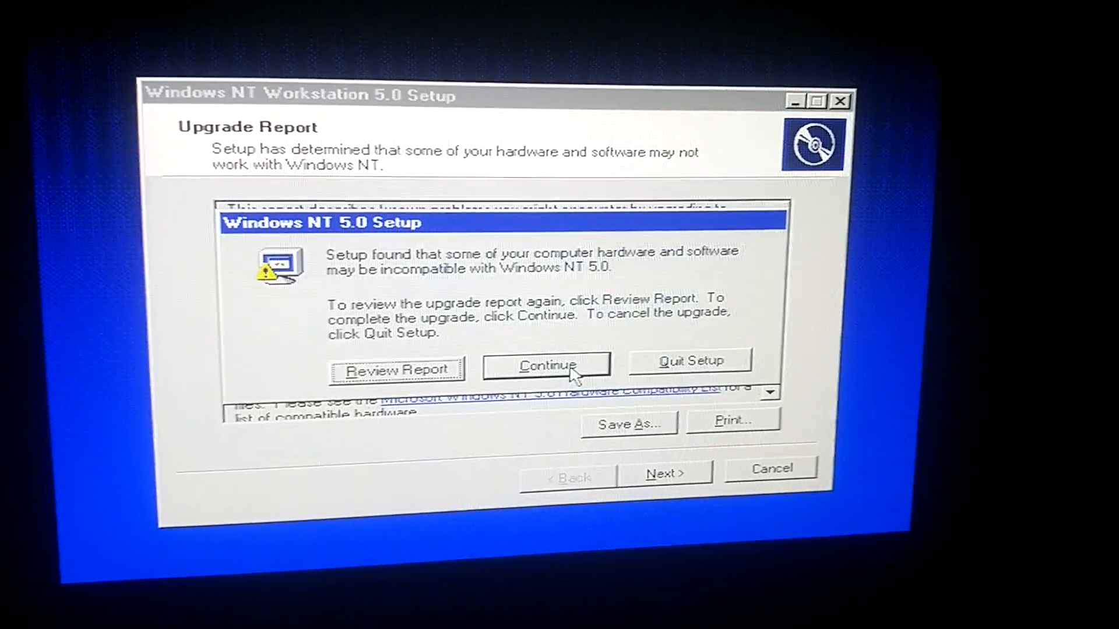
Continue despite the hardware compatibility warning and move past the upgrade report
{"action": "left_click", "coordinate": [545, 365]}
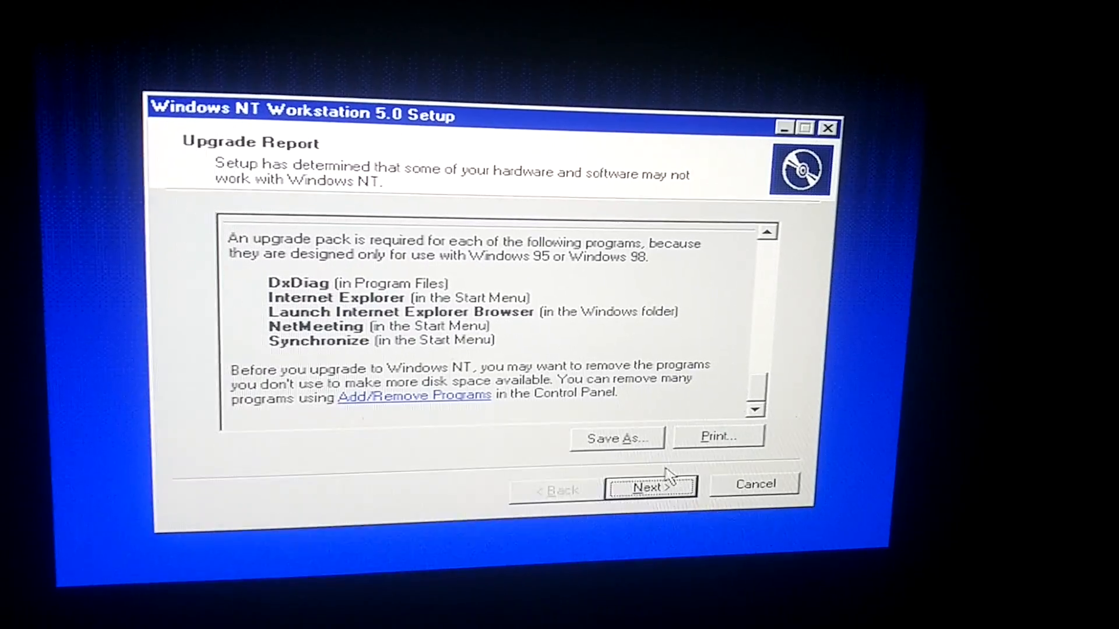
{"action": "left_click", "coordinate": [650, 487]}
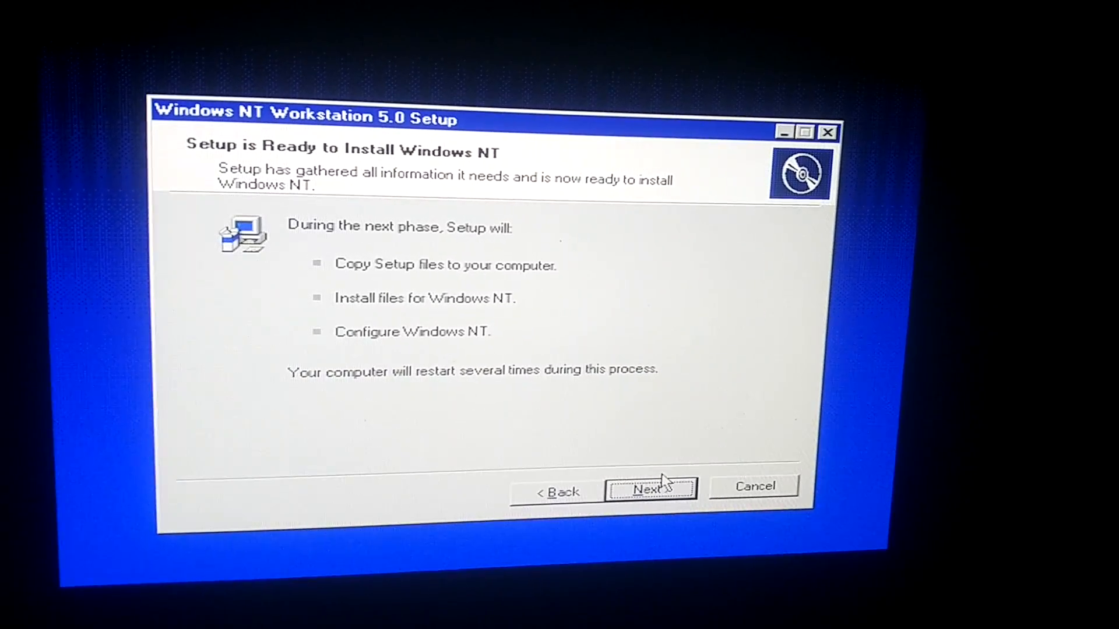
Start copying and installing Windows NT files from the Ready to Install page
{"action": "left_click", "coordinate": [650, 490]}
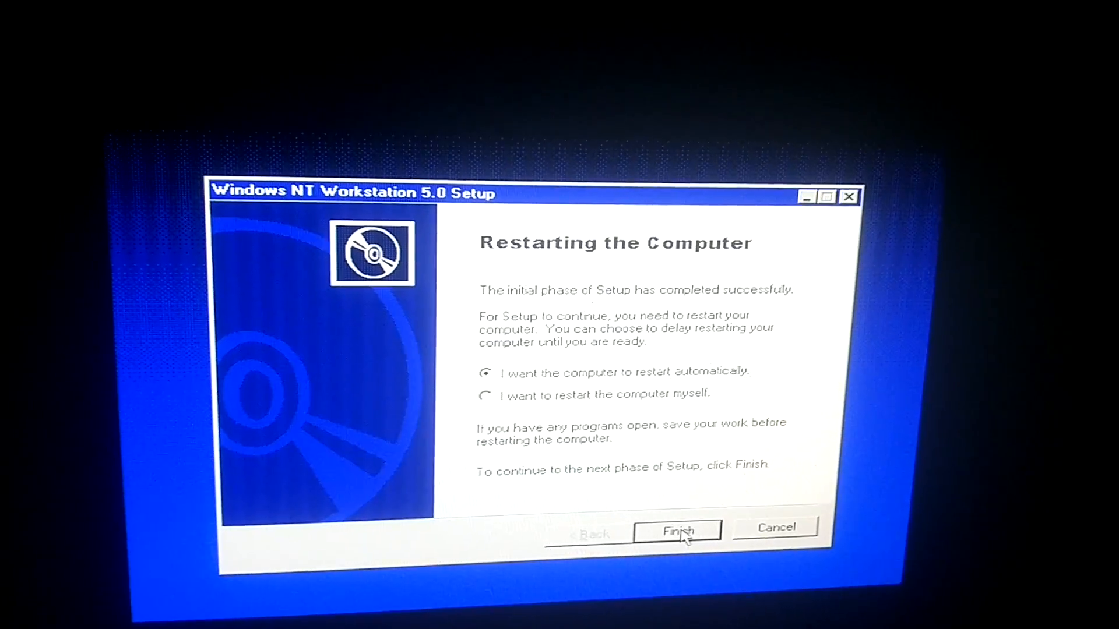
Finish the initial setup phase with automatic restart left selected
{"action": "left_click", "coordinate": [676, 532]}
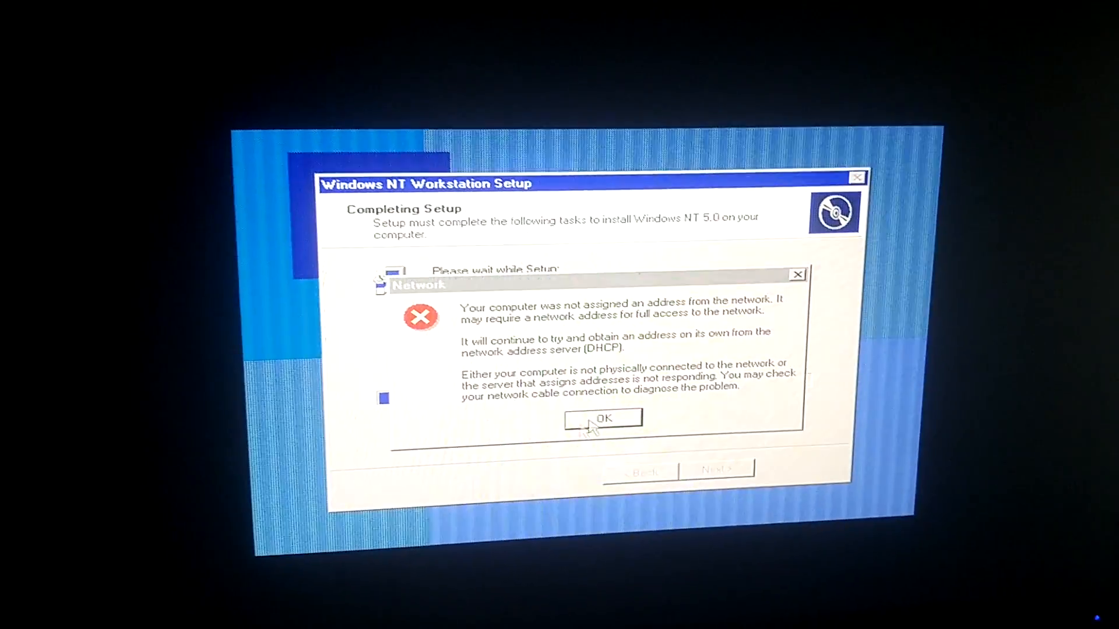
Dismiss the no-DHCP network address warning so Completing Setup can finish
{"action": "left_click", "coordinate": [603, 418]}
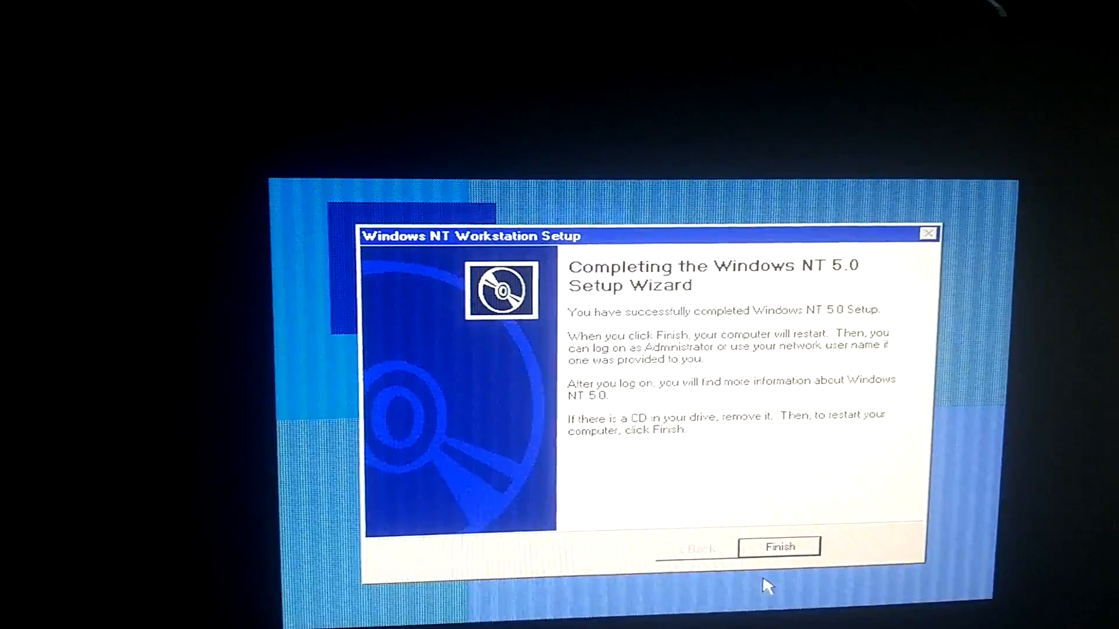
Finish the Windows NT 5.0 Setup Wizard so the computer restarts
{"action": "left_click", "coordinate": [780, 546]}
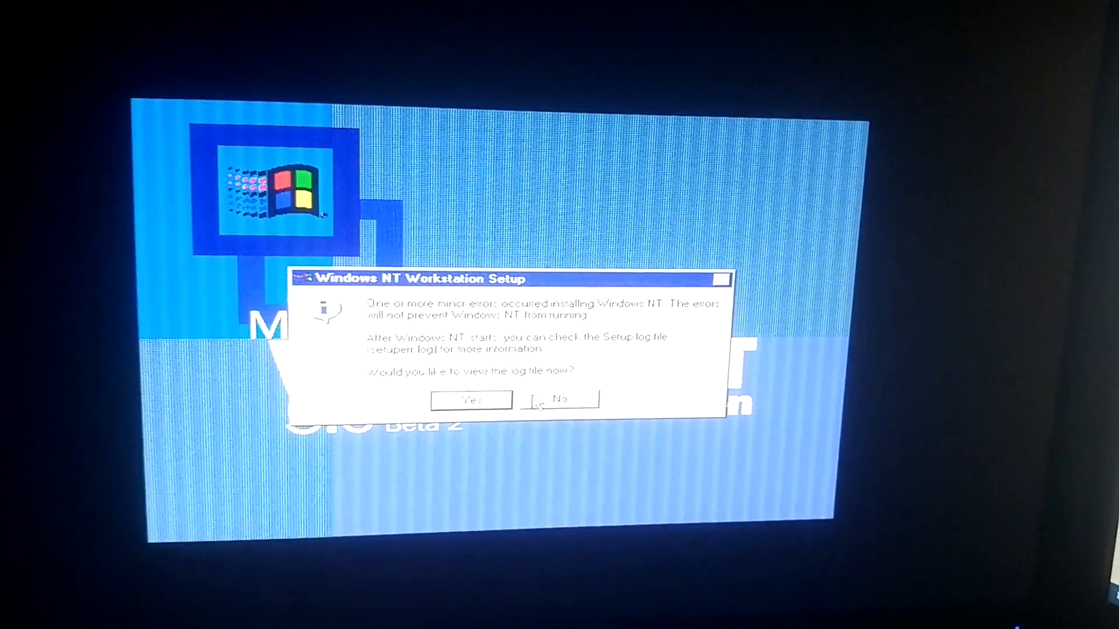
View the setuperr.log setup error log and close it
{"action": "left_click", "coordinate": [470, 399]}
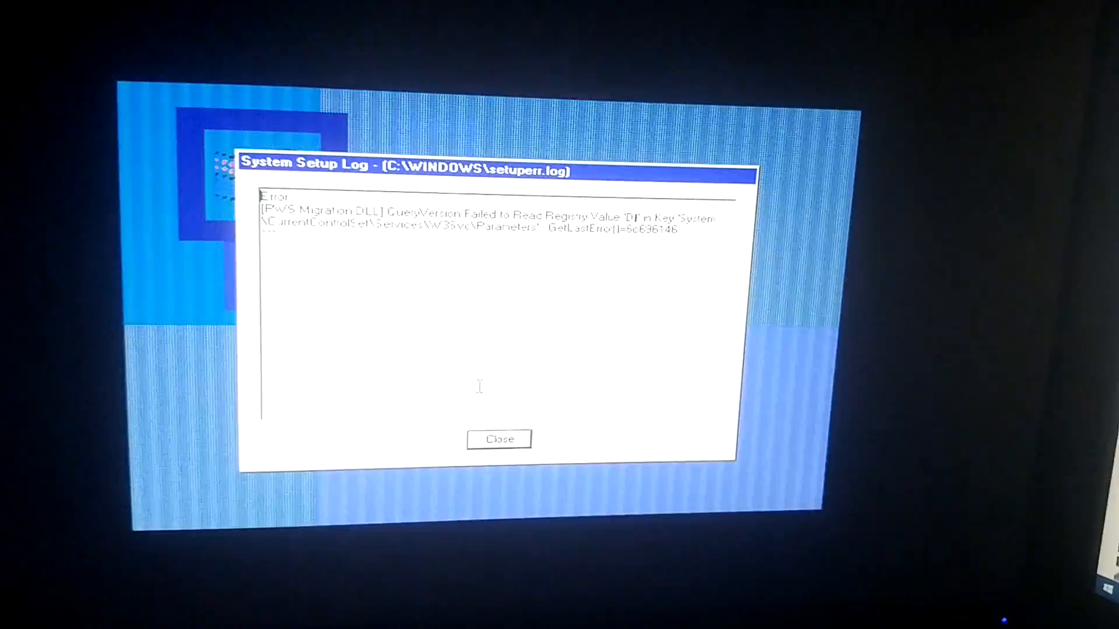
{"action": "left_click", "coordinate": [499, 439]}
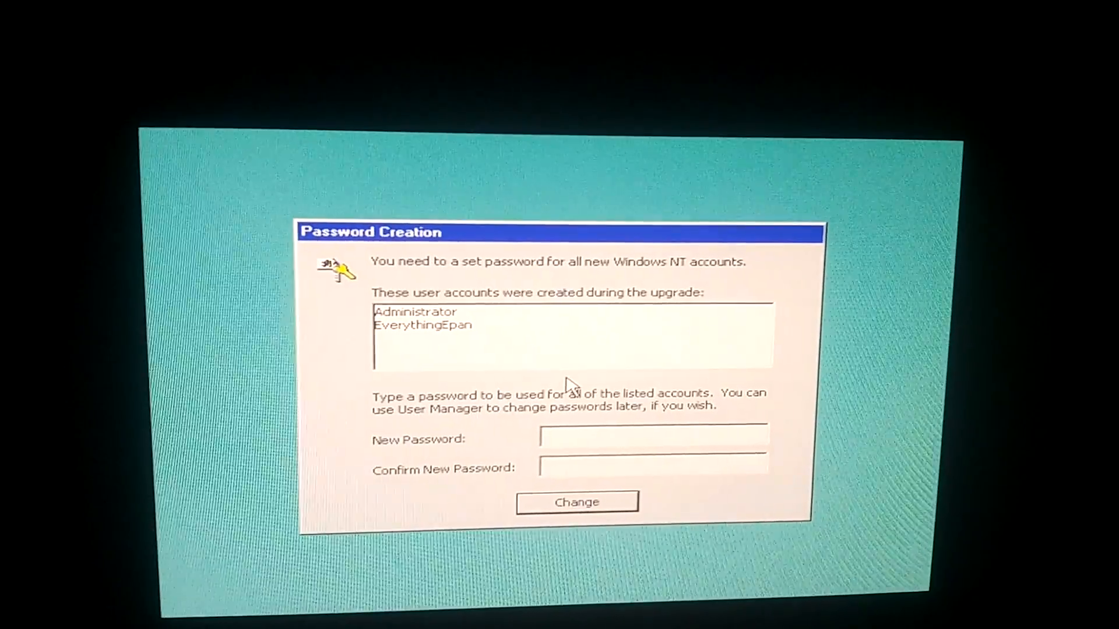
Accept blank passwords for the upgraded accounts and log on as Administrator
{"action": "left_click", "coordinate": [575, 501]}
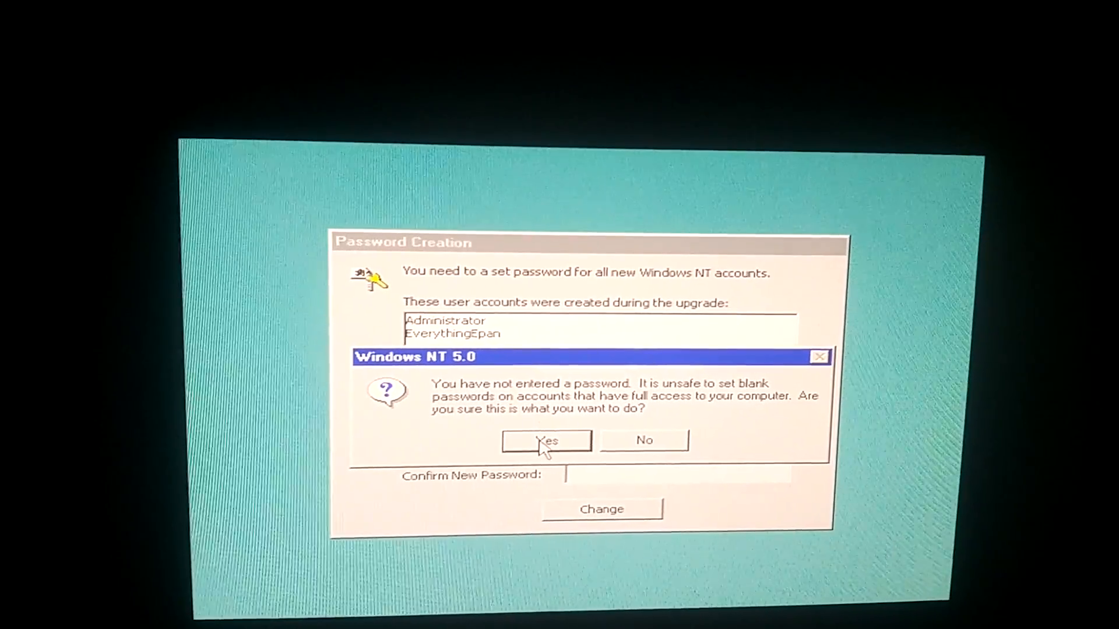
{"action": "left_click", "coordinate": [546, 441]}
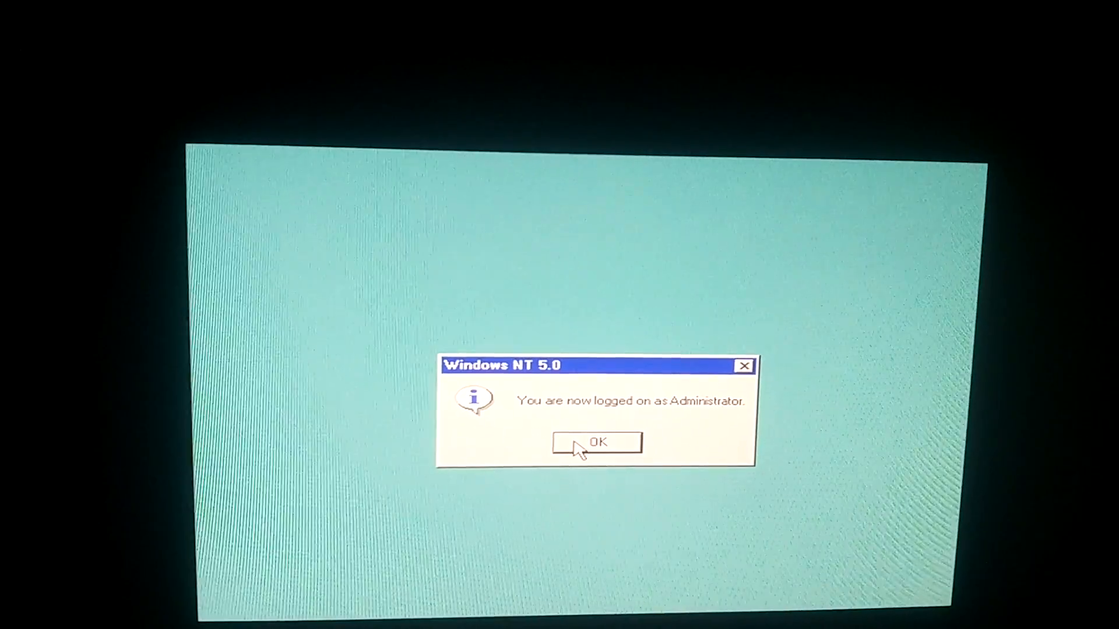
{"action": "left_click", "coordinate": [596, 443]}
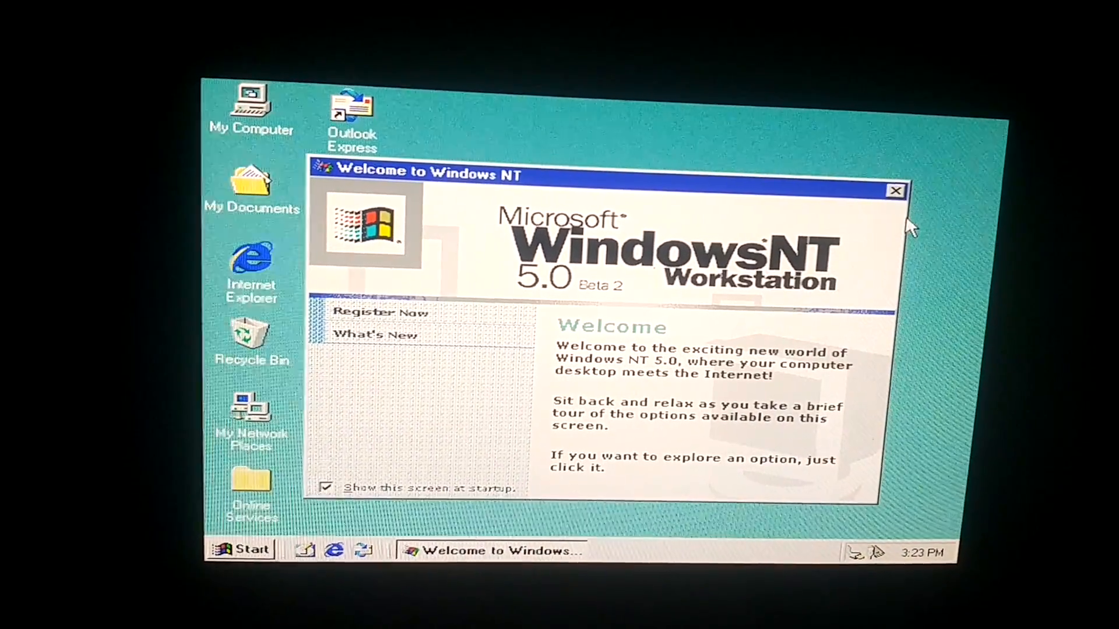
Close the Welcome screen and confirm Windows NT 5.0 build 1877 in My Computer's System Properties and About box
{"action": "left_click", "coordinate": [895, 190]}
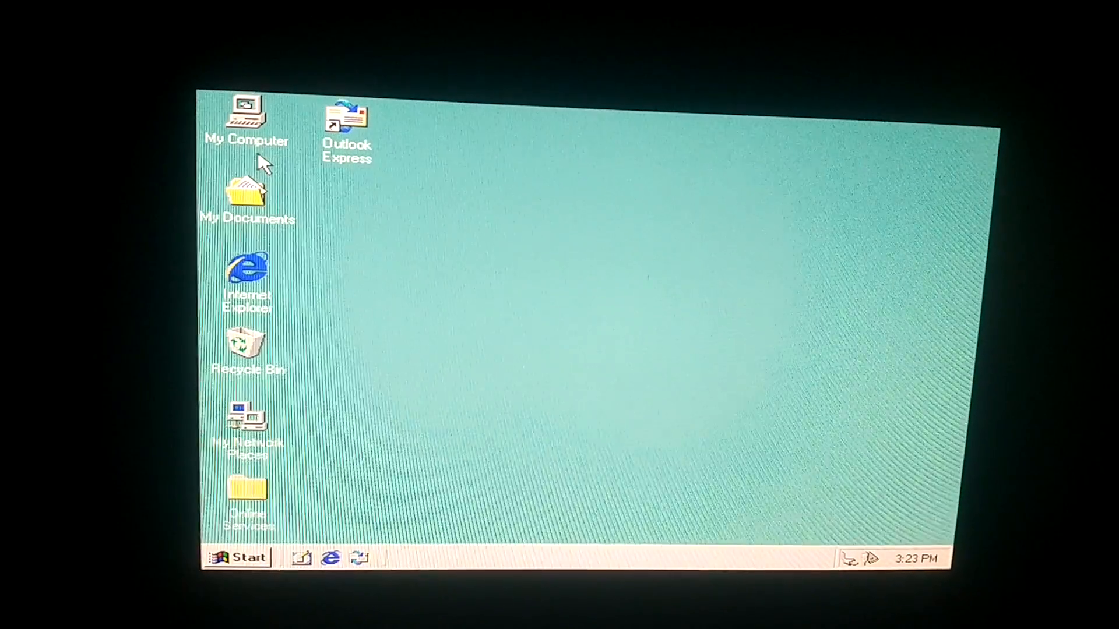
{"action": "right_click", "coordinate": [265, 164]}
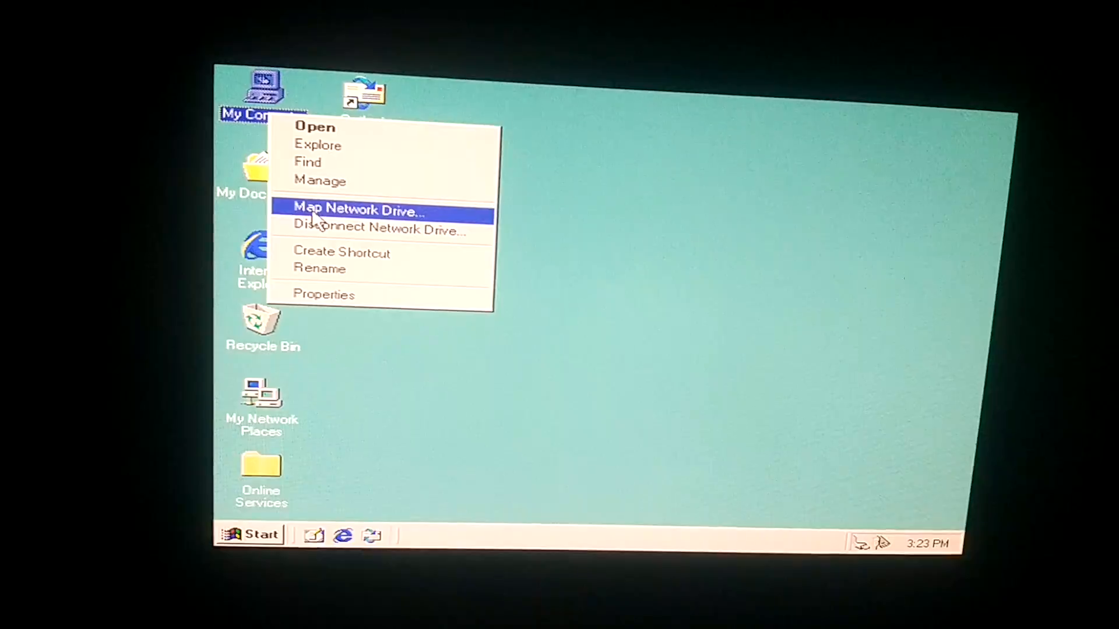
{"action": "mouse_move", "coordinate": [356, 307]}
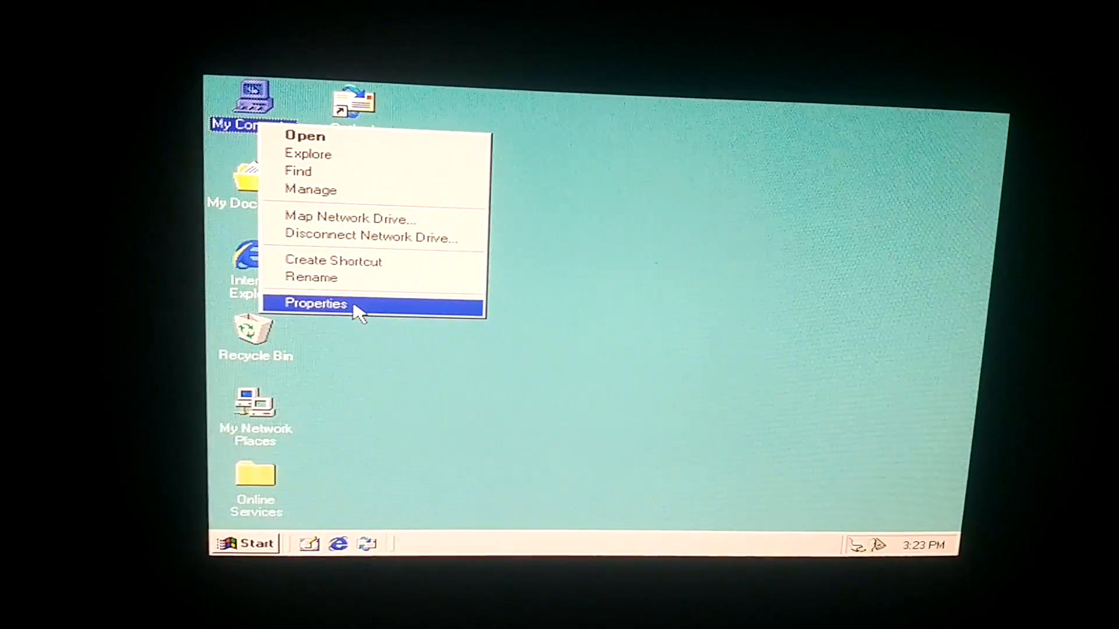
{"action": "left_click", "coordinate": [315, 303]}
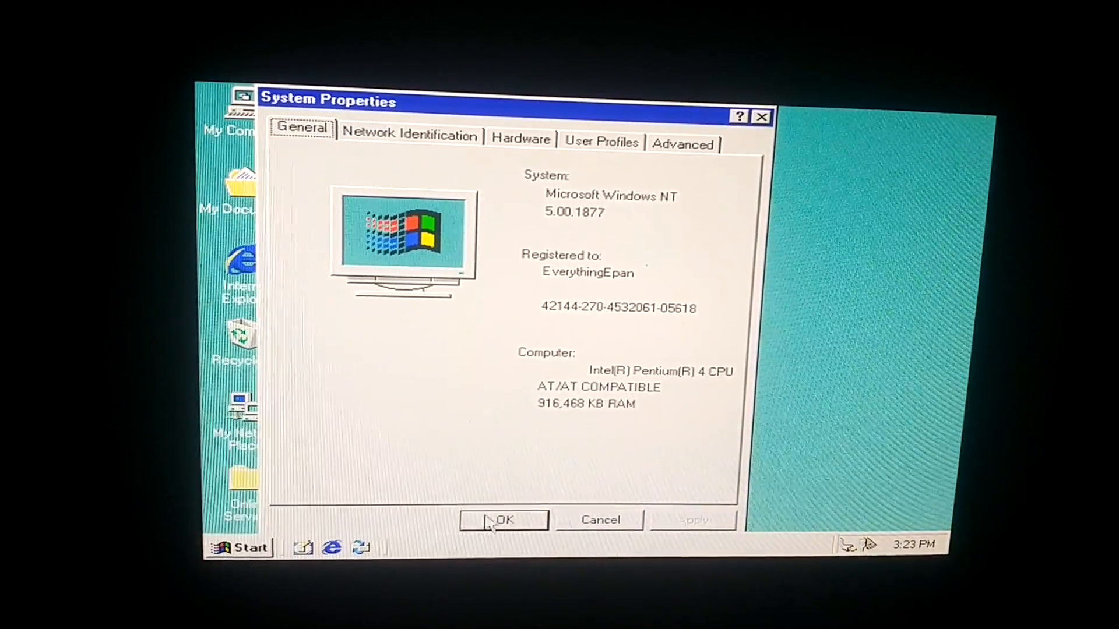
{"action": "left_click", "coordinate": [504, 520]}
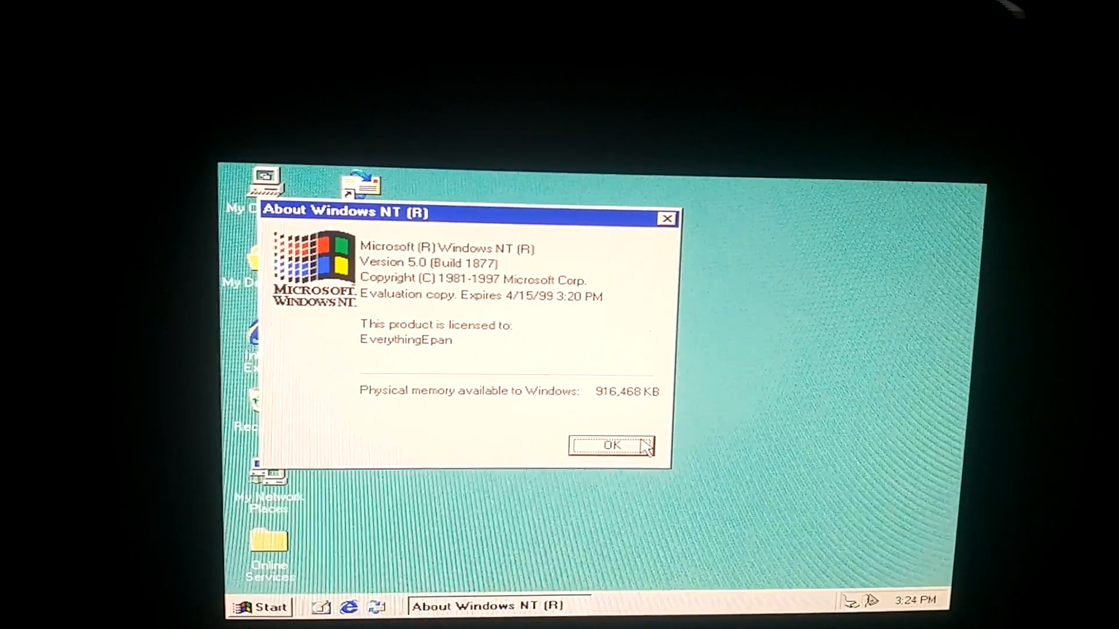
{"action": "left_click", "coordinate": [611, 444]}
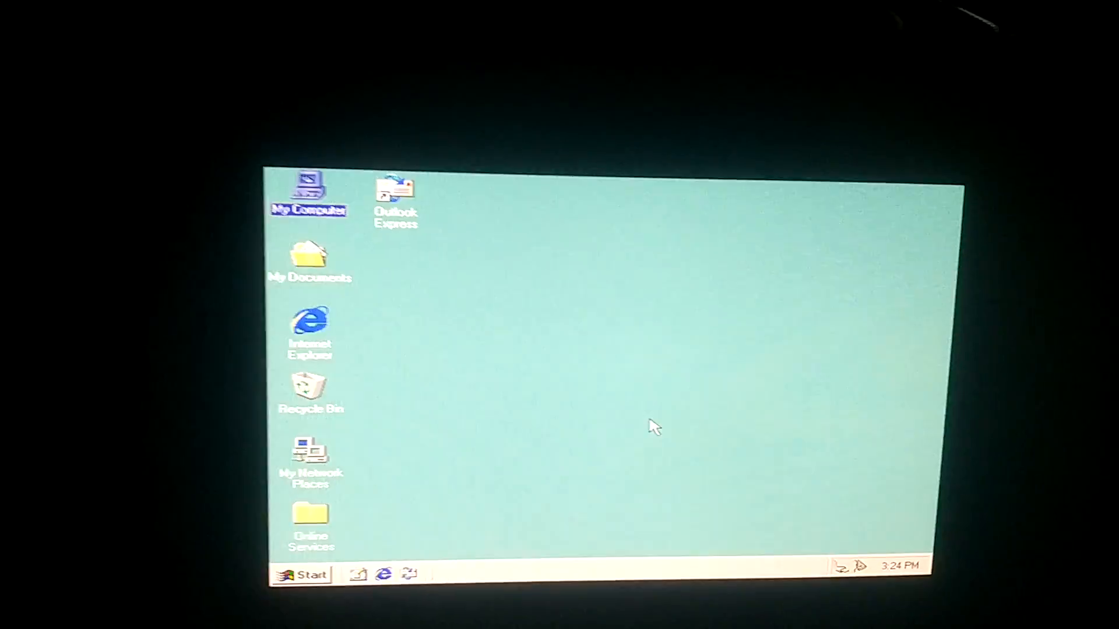